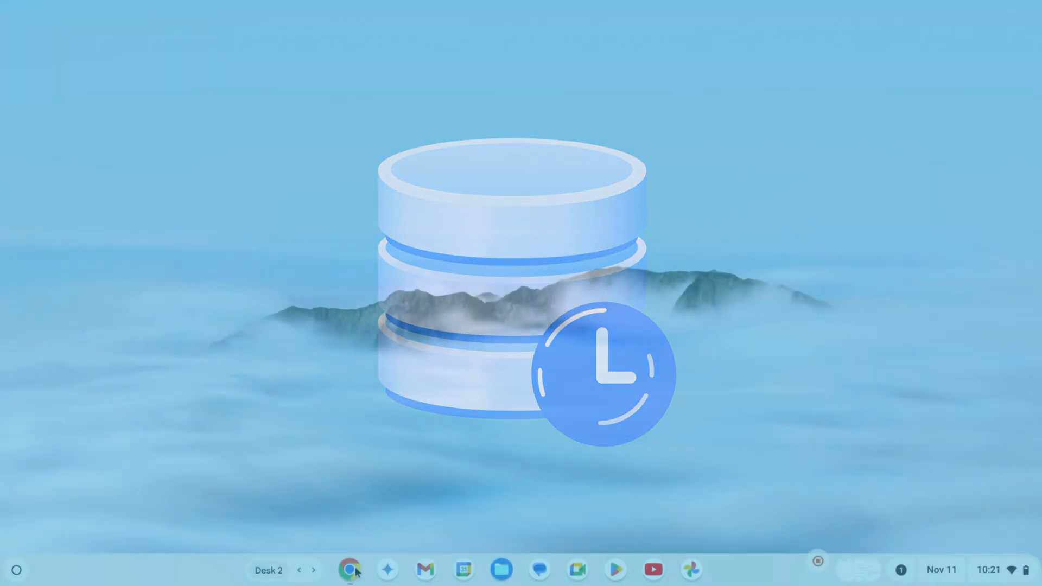
Step: Launch Chrome from the shelf and open its Settings on the You and Google page
{"action": "left_click", "coordinate": [349, 569]}
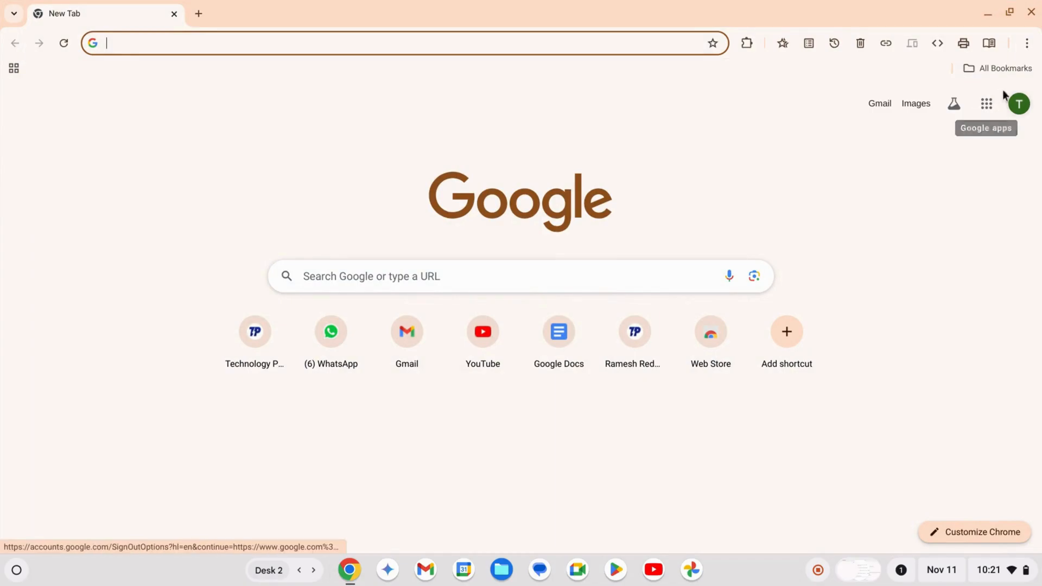
{"action": "left_click", "coordinate": [1025, 42]}
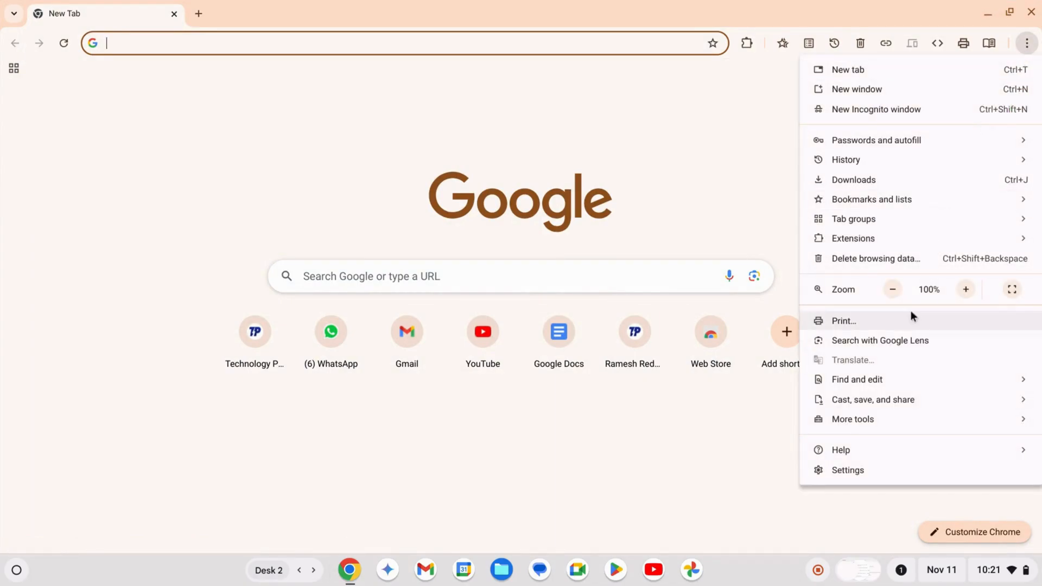
{"action": "left_click", "coordinate": [847, 470]}
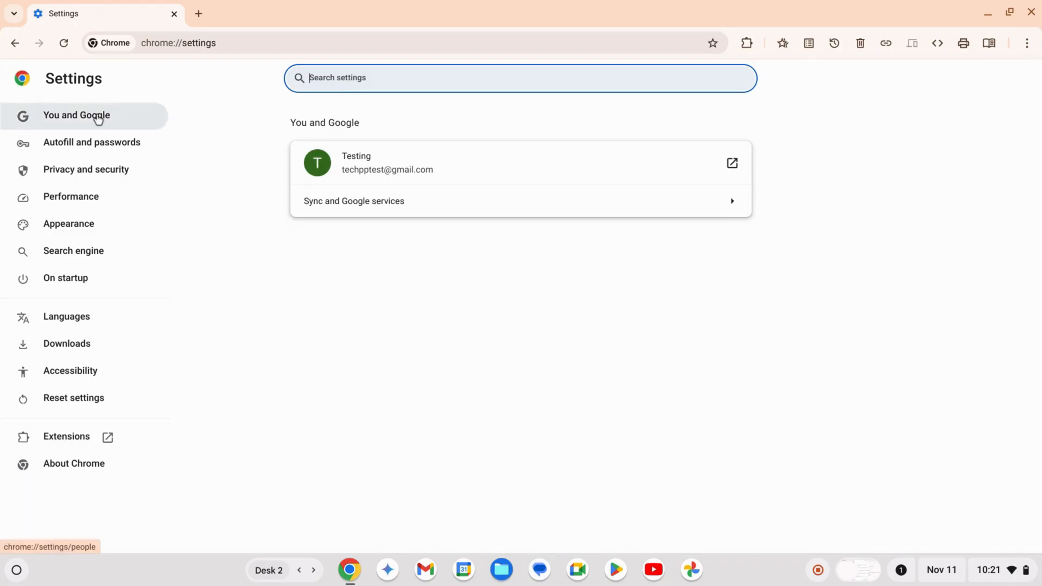
Step: Switch Chrome to Customize sync, toggling History and Reading list so every data type stays on
{"action": "left_click", "coordinate": [76, 115]}
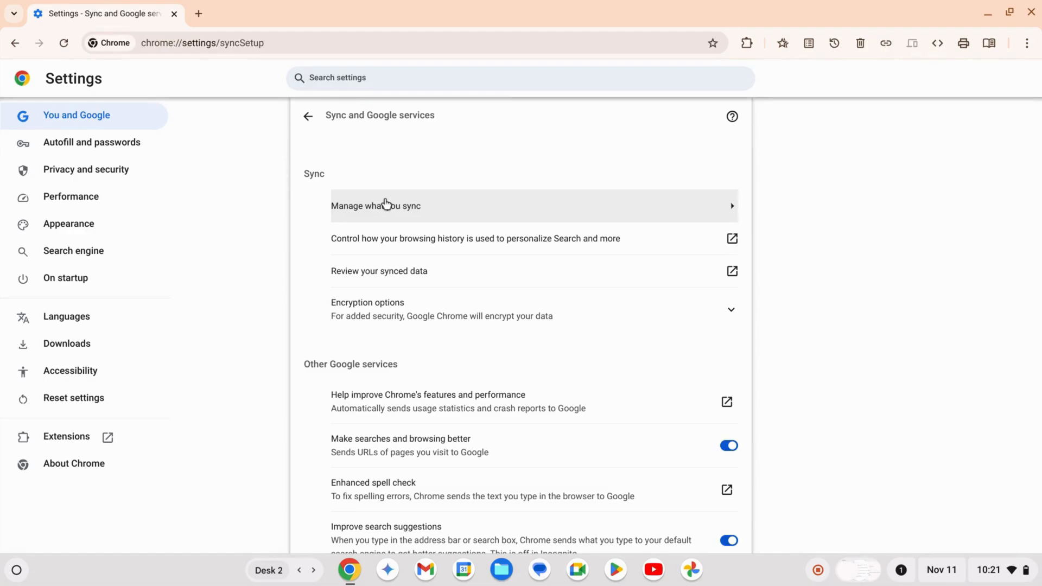
{"action": "mouse_move", "coordinate": [426, 218]}
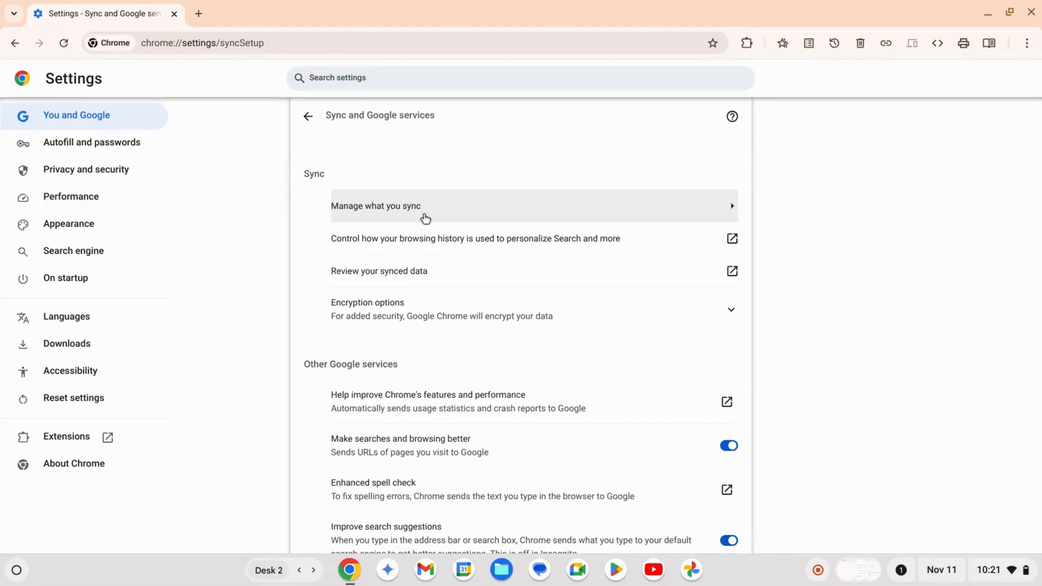
{"action": "left_click", "coordinate": [426, 205]}
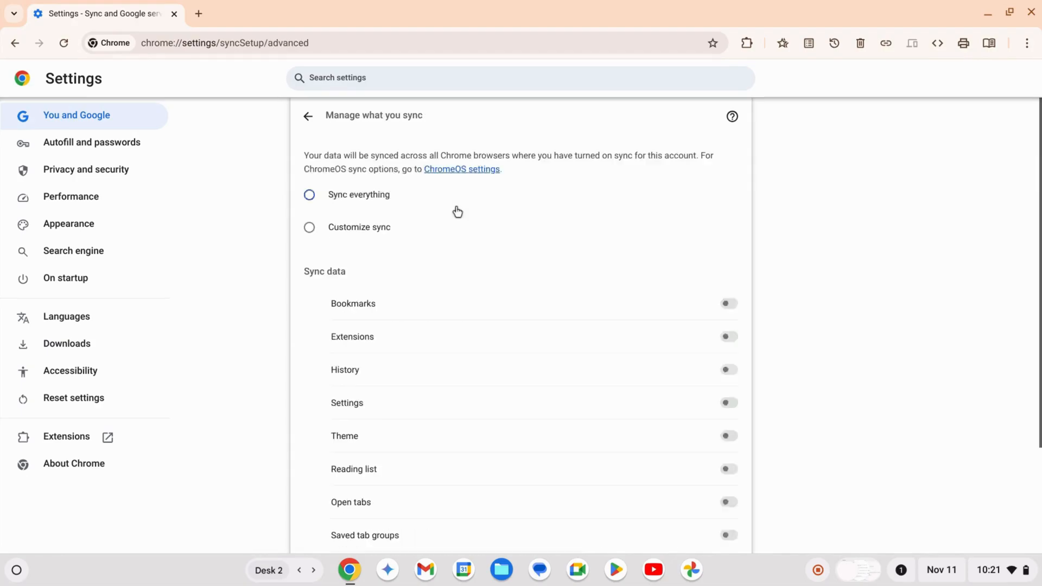
{"action": "left_click", "coordinate": [309, 194]}
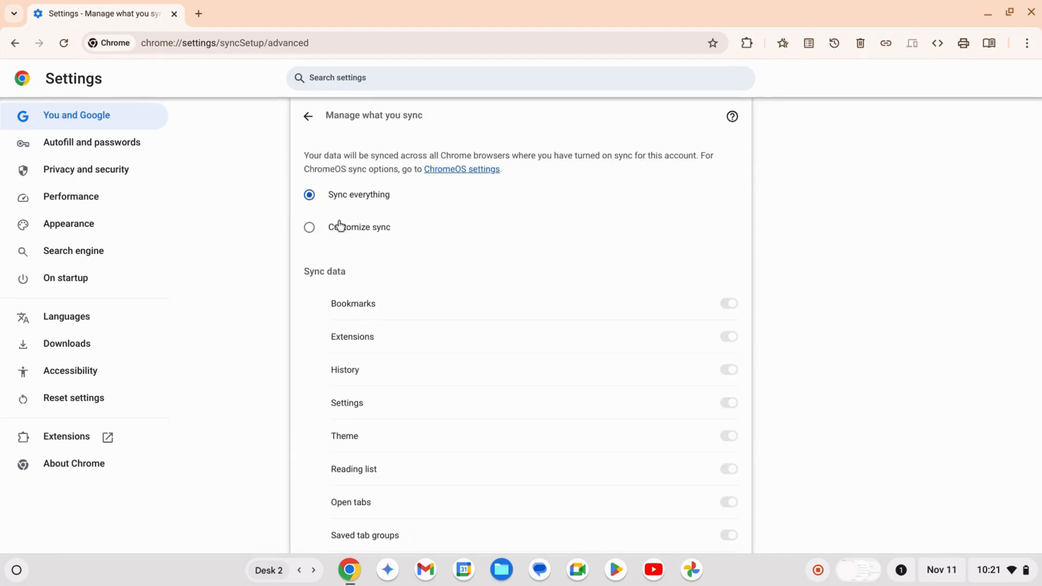
{"action": "left_click", "coordinate": [309, 227]}
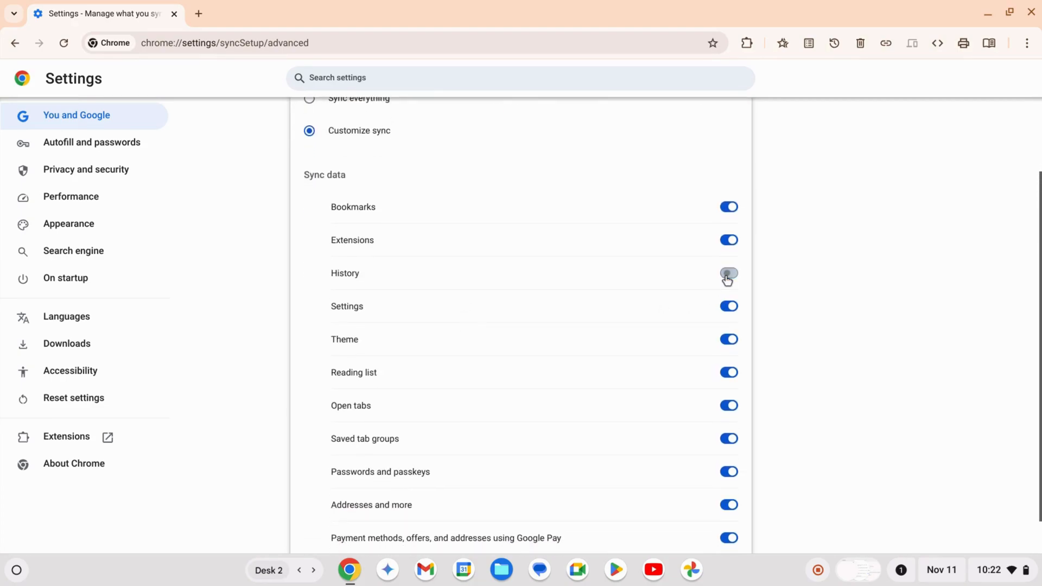
{"action": "left_click", "coordinate": [729, 273]}
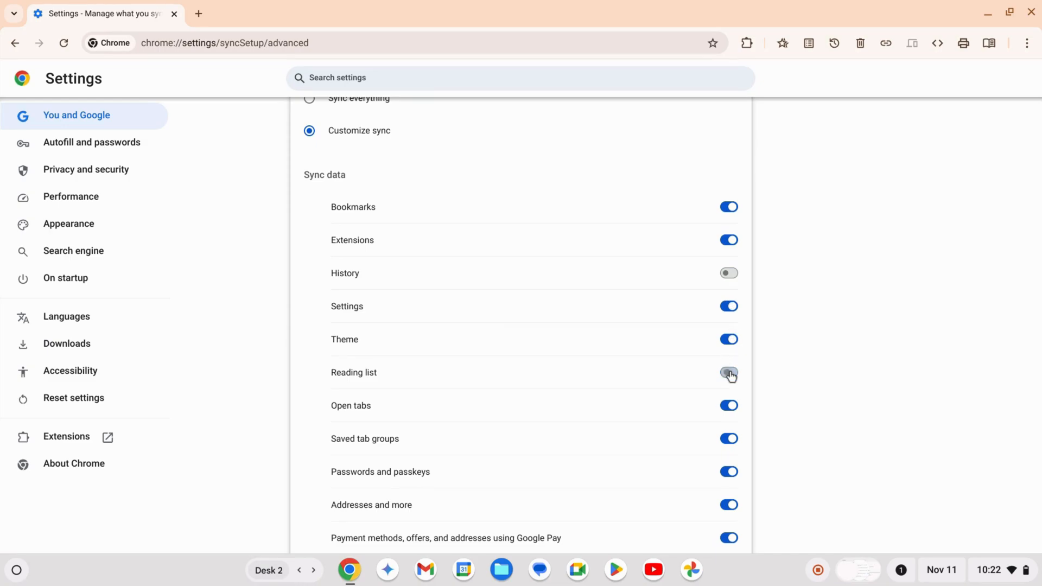
{"action": "left_click", "coordinate": [729, 372]}
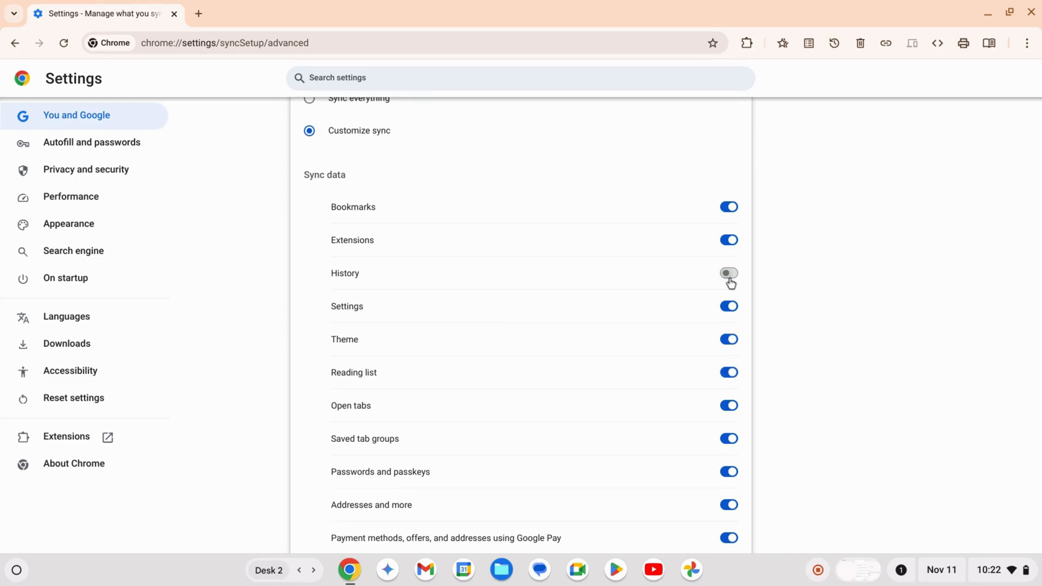
{"action": "left_click", "coordinate": [729, 273]}
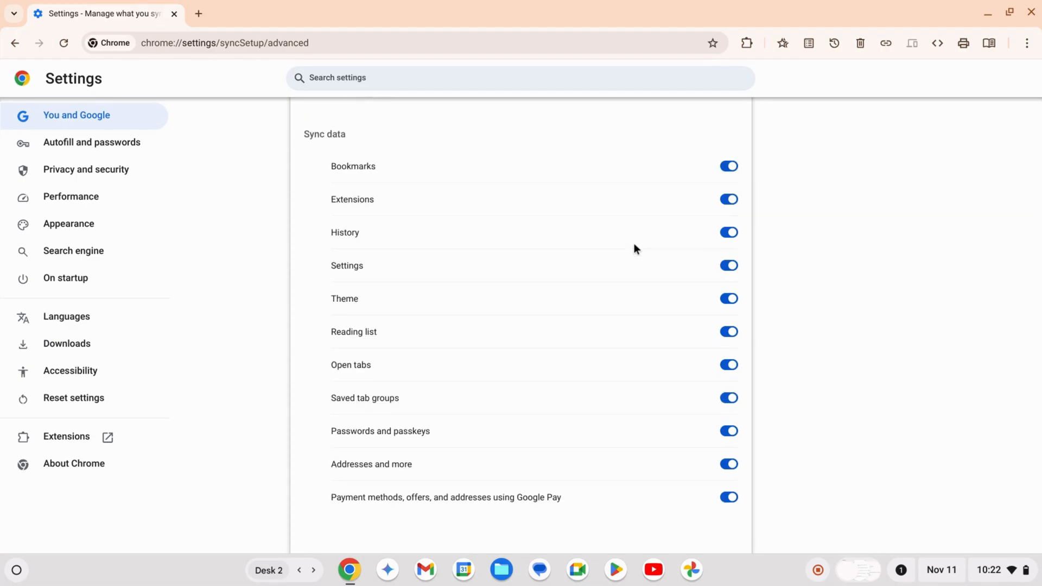
{"action": "mouse_move", "coordinate": [660, 277]}
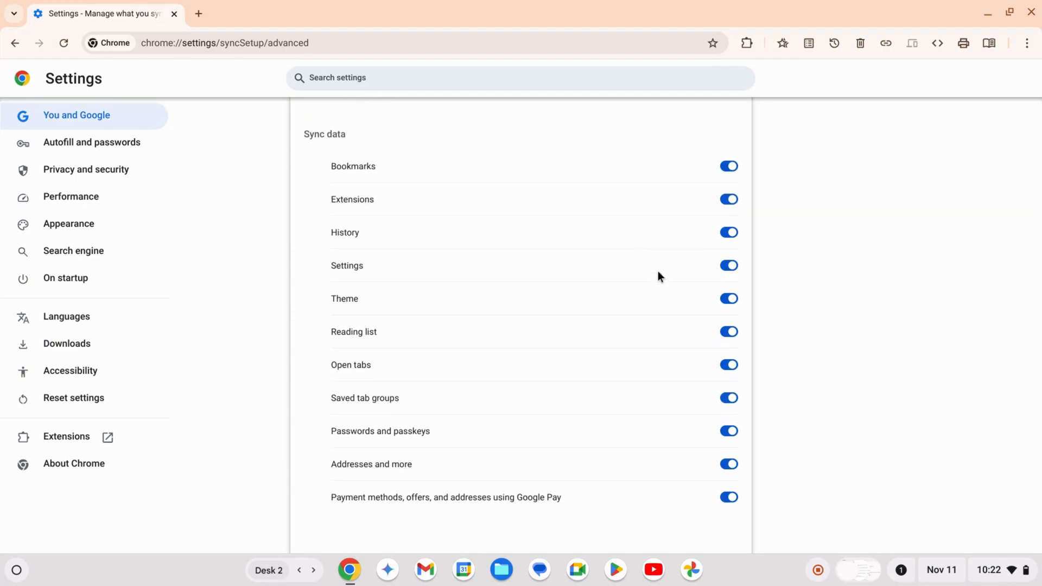
{"action": "left_click", "coordinate": [16, 570]}
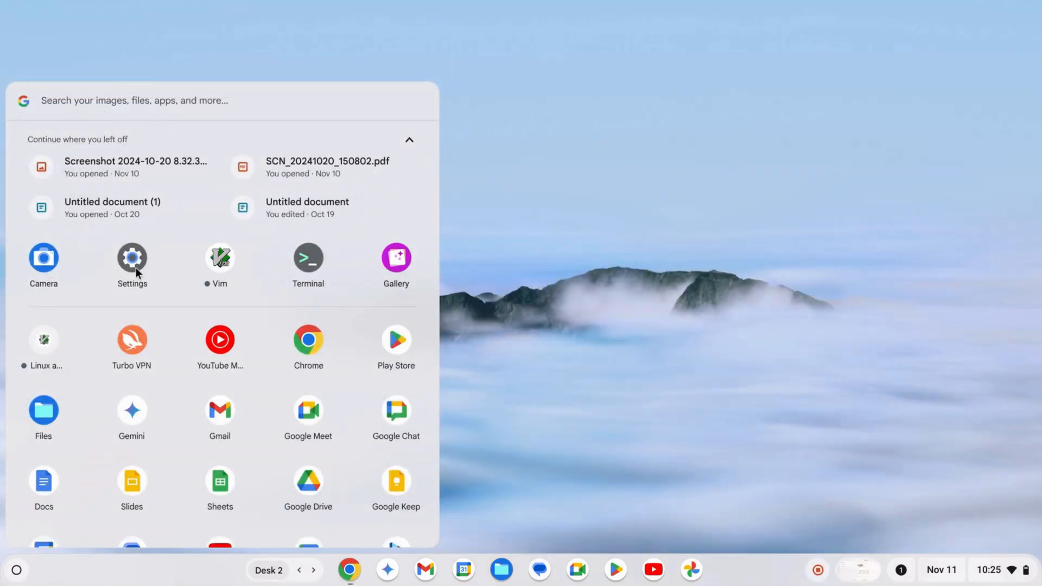
Step: Set ChromeOS device sync to Customize sync, keeping Apps, Settings, Wi-Fi networks and Wallpaper on
{"action": "left_click", "coordinate": [131, 258]}
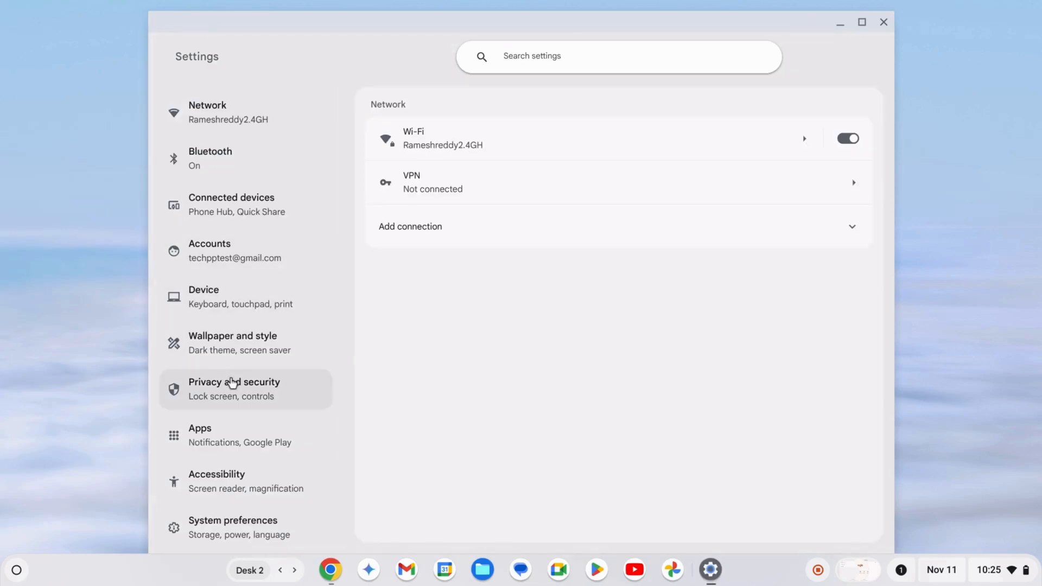
{"action": "left_click", "coordinate": [233, 389]}
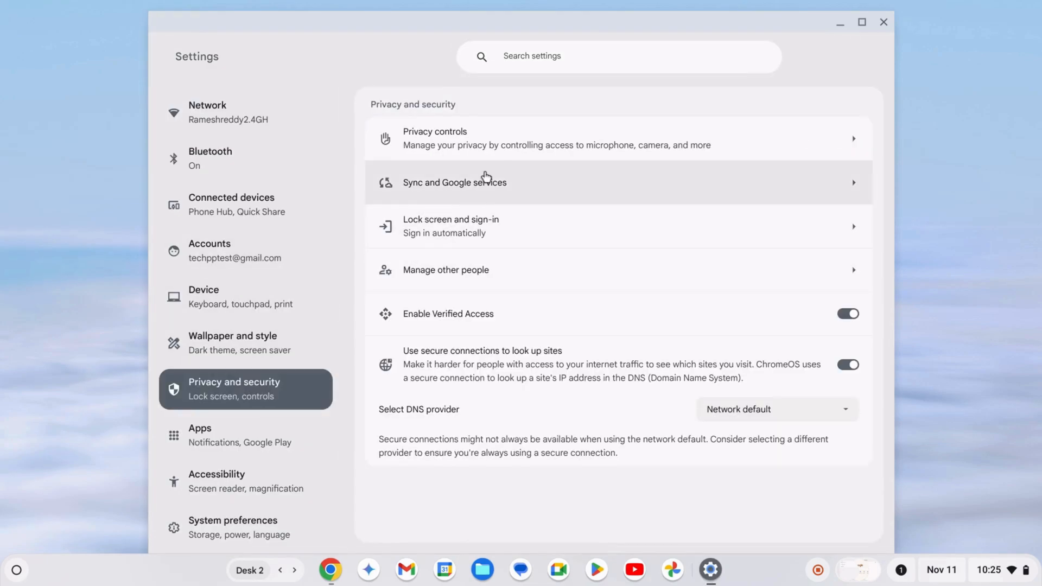
{"action": "left_click", "coordinate": [454, 182]}
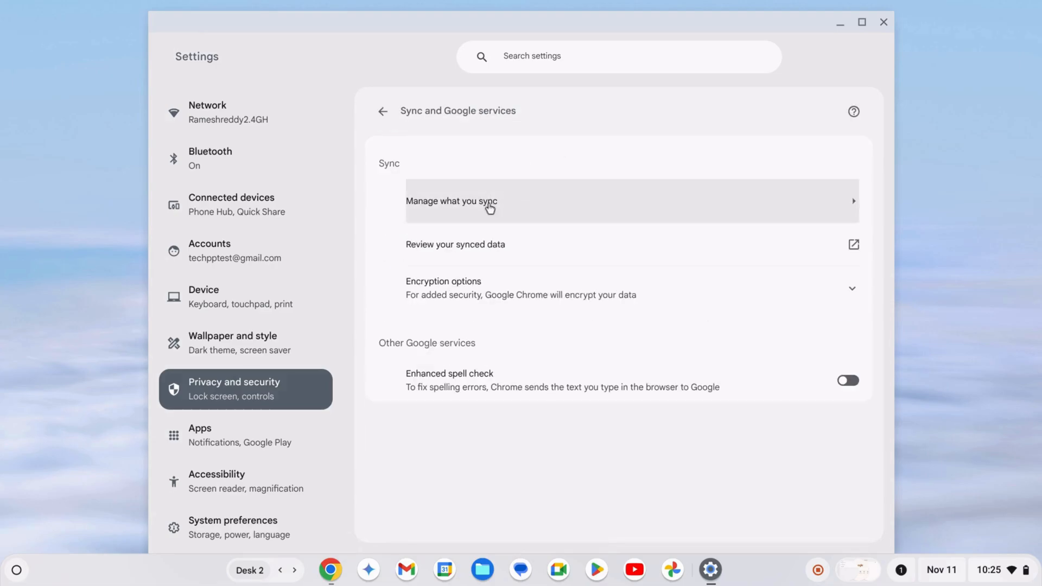
{"action": "left_click", "coordinate": [450, 201]}
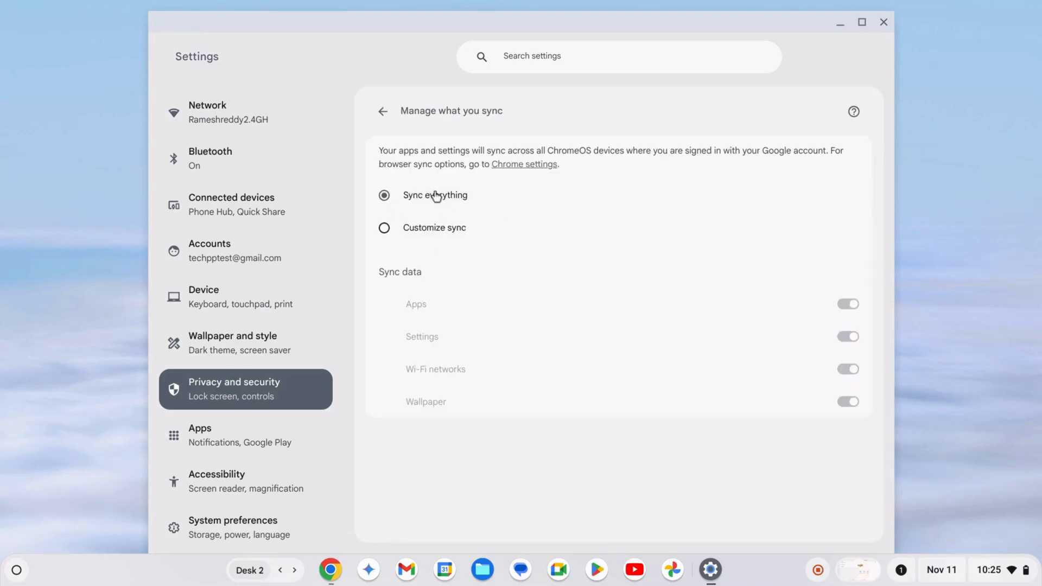
{"action": "left_click", "coordinate": [384, 227]}
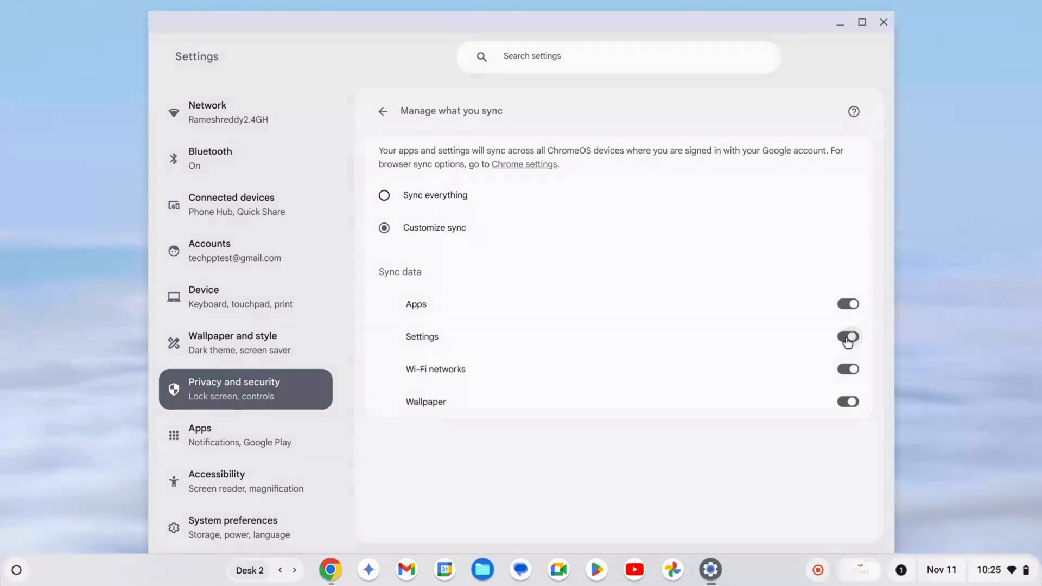
{"action": "left_click", "coordinate": [848, 336]}
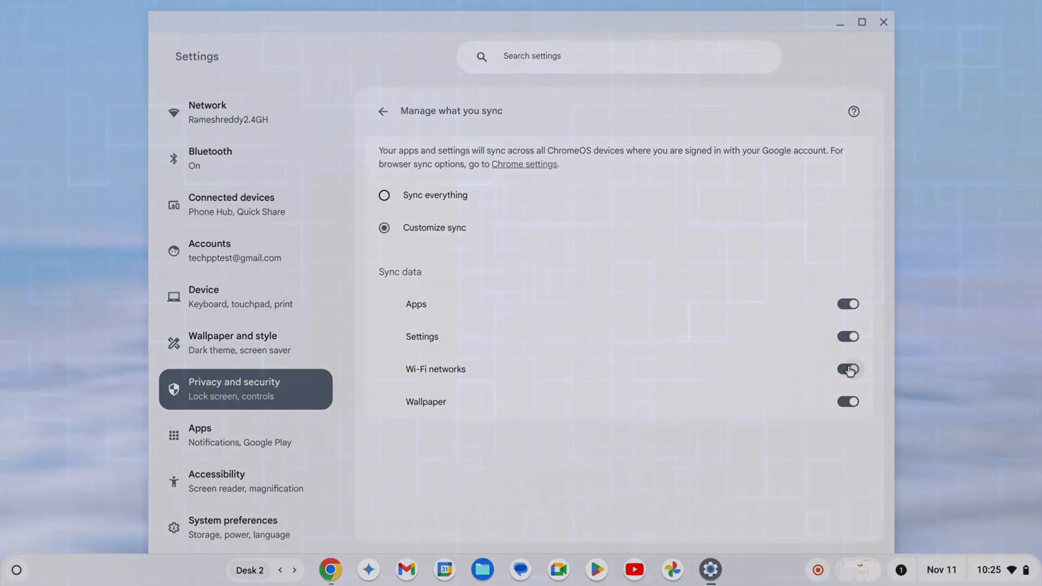
{"action": "left_click", "coordinate": [883, 22]}
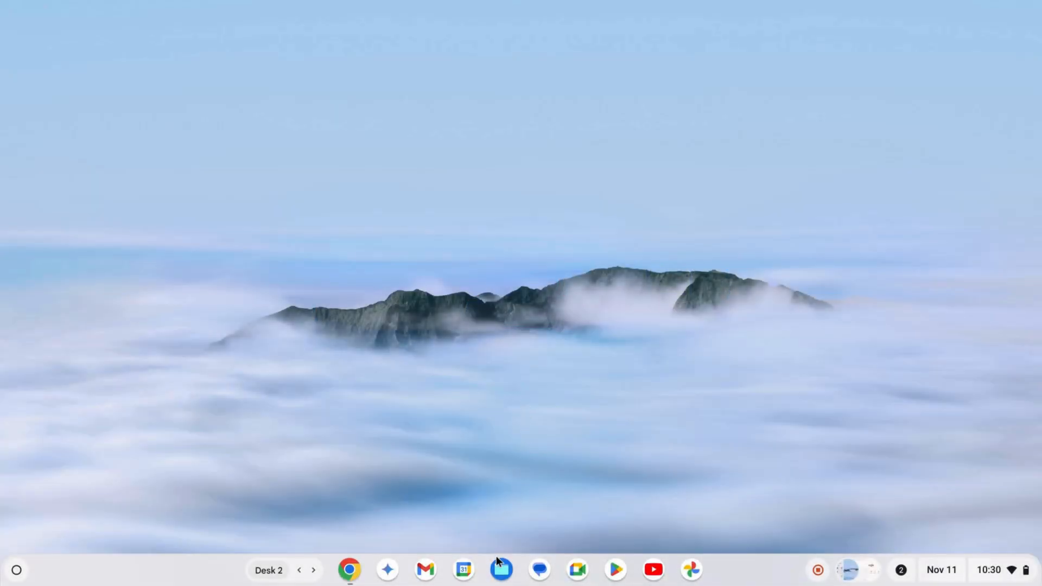
Step: Drag Screenshot 2024-10-20 8.32.34 PM.png from Downloads onto My Drive, then close Files
{"action": "left_click", "coordinate": [501, 570]}
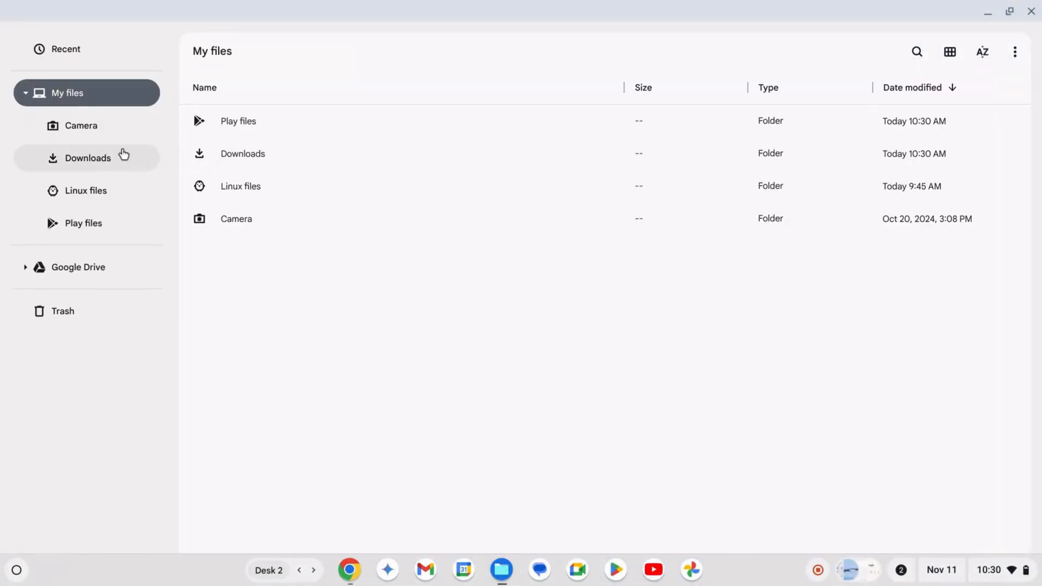
{"action": "left_click", "coordinate": [87, 154]}
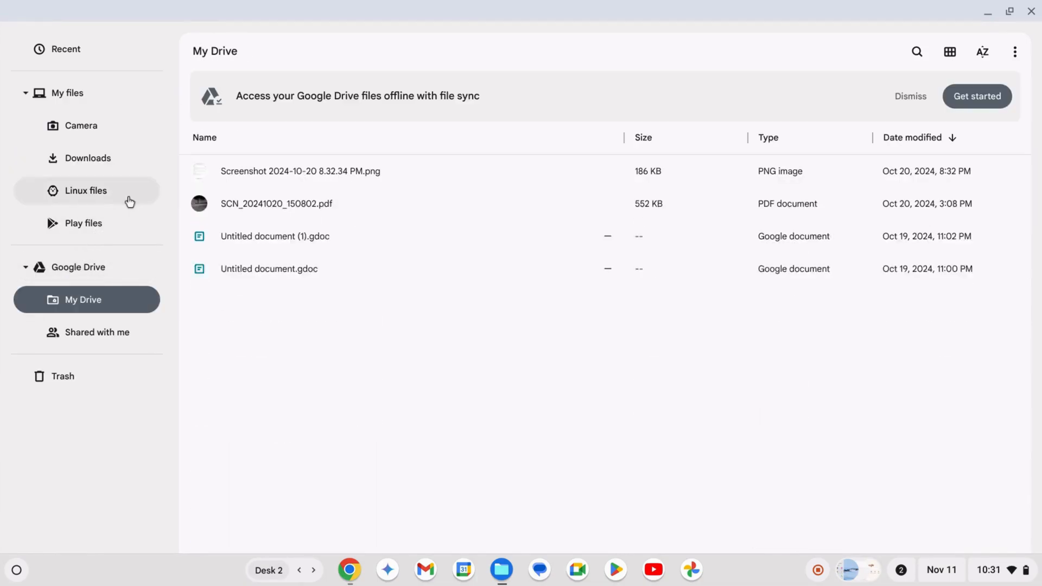
{"action": "left_click", "coordinate": [87, 158]}
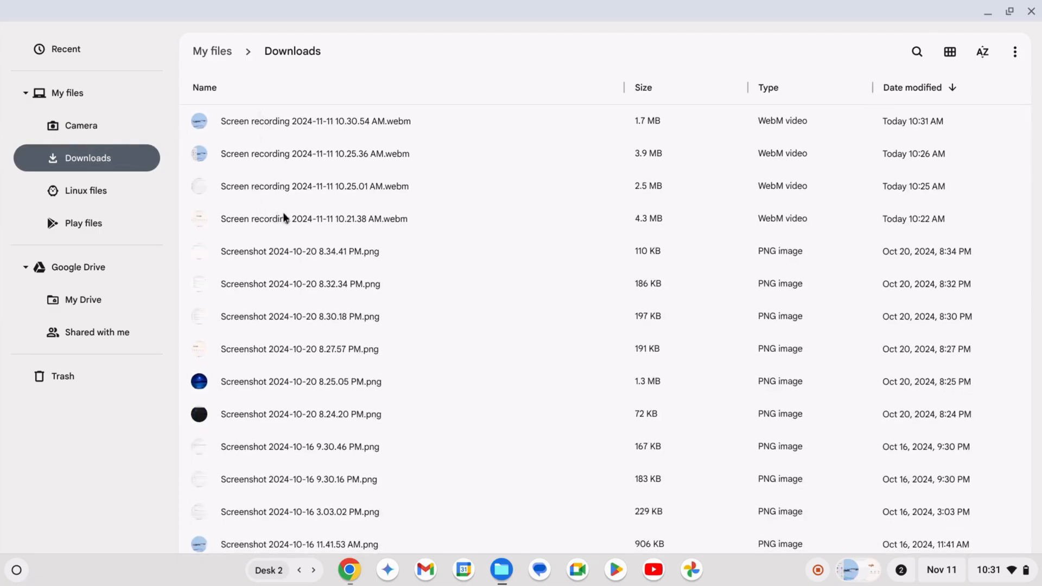
{"action": "left_click", "coordinate": [300, 283]}
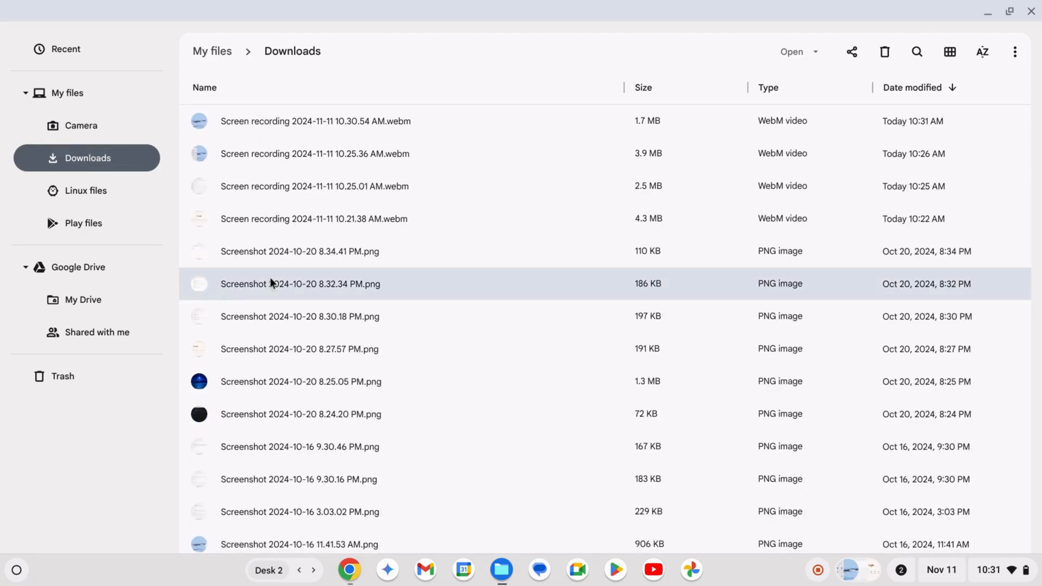
{"action": "left_click_drag", "start_coordinate": [300, 284], "coordinate": [82, 299]}
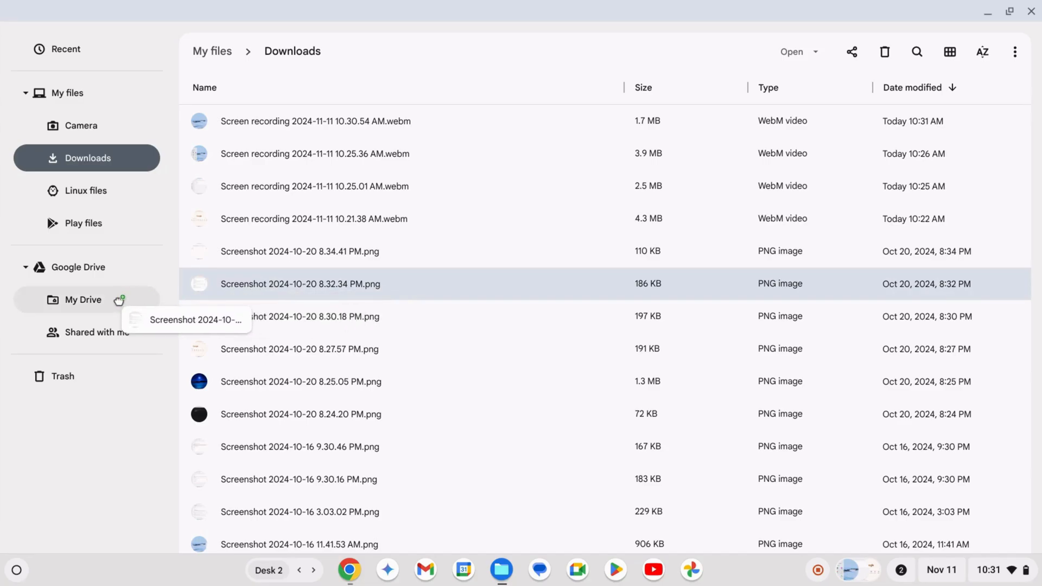
{"action": "left_click_drag", "start_coordinate": [299, 284], "coordinate": [83, 300]}
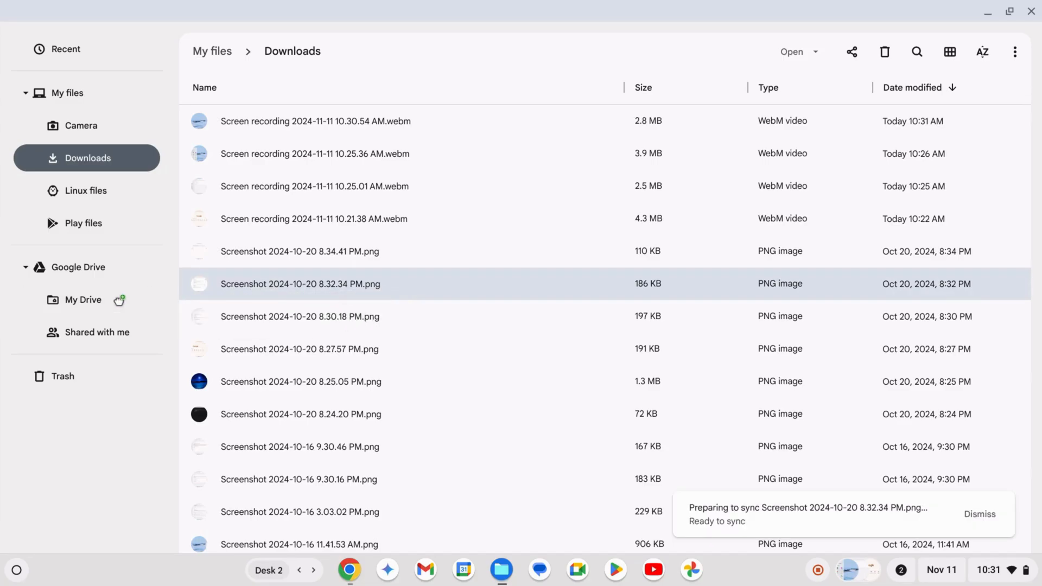
{"action": "left_click", "coordinate": [1030, 11]}
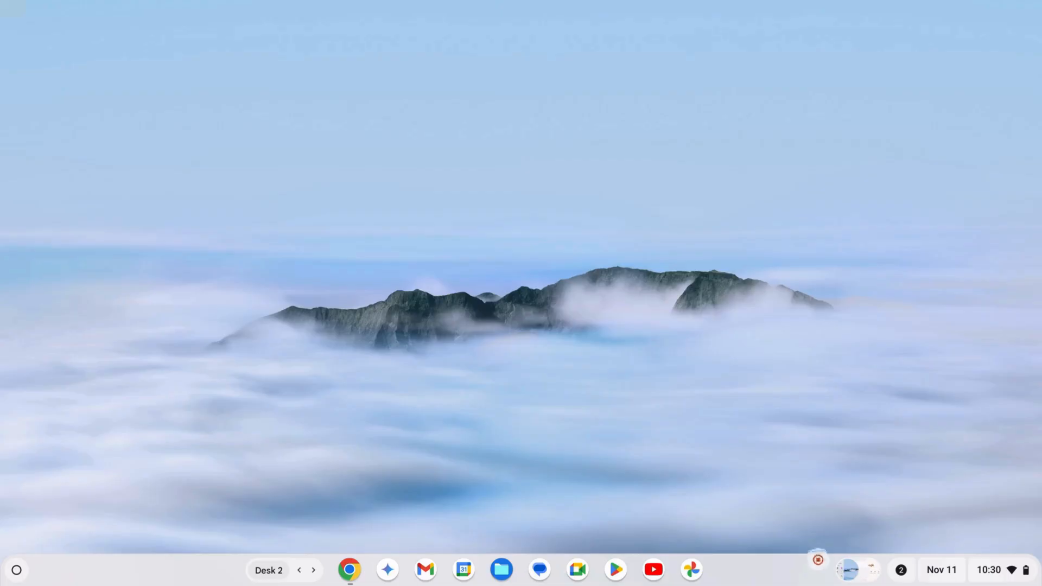
Step: Copy the 11.29.13 AM and 11.33.13 AM screenshots from Downloads to SanDisk's Windows 11 partition
{"action": "left_click", "coordinate": [501, 570]}
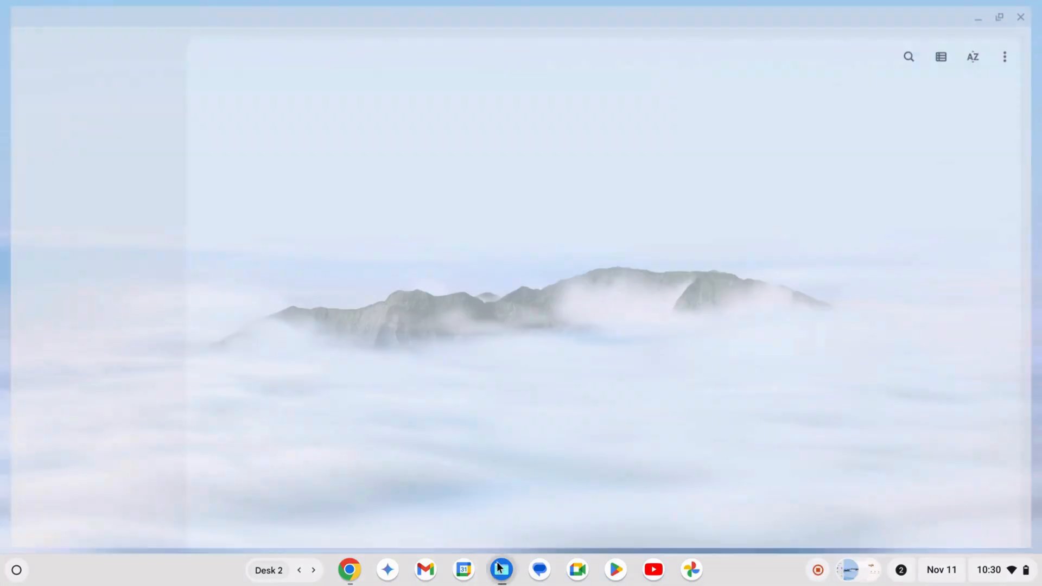
{"action": "left_click", "coordinate": [500, 569]}
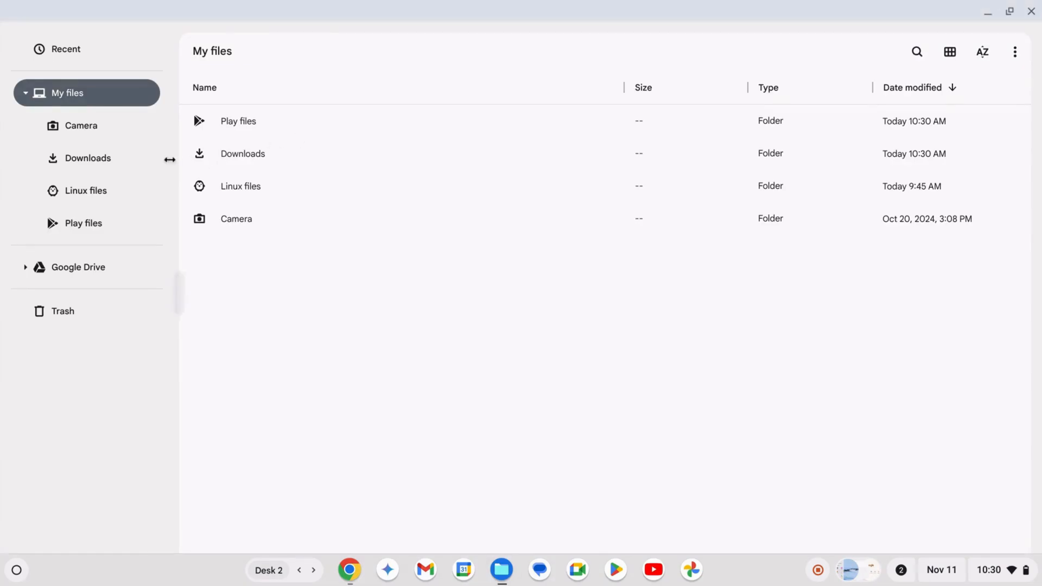
{"action": "left_click", "coordinate": [86, 158]}
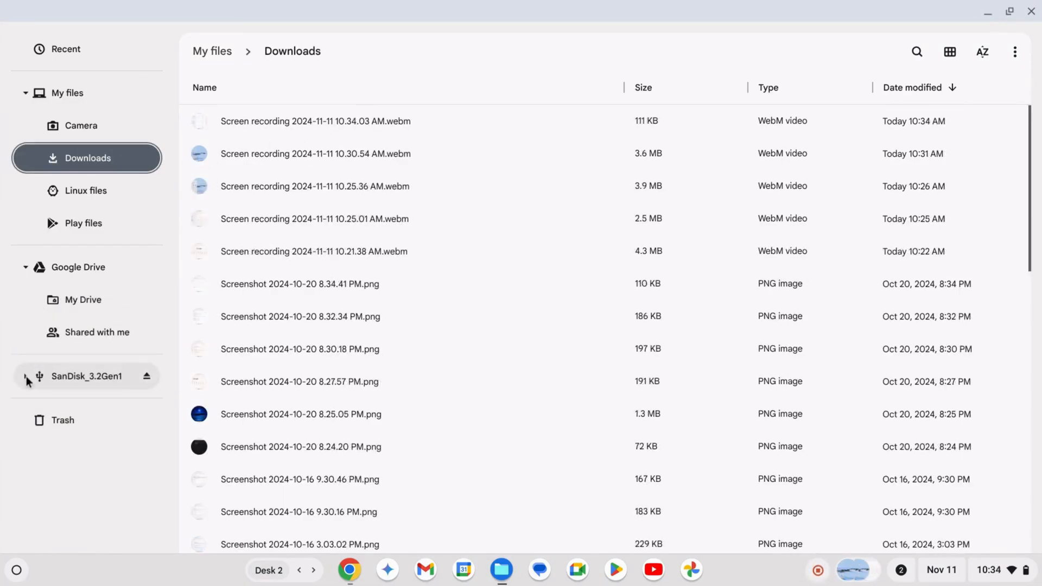
{"action": "left_click", "coordinate": [27, 376]}
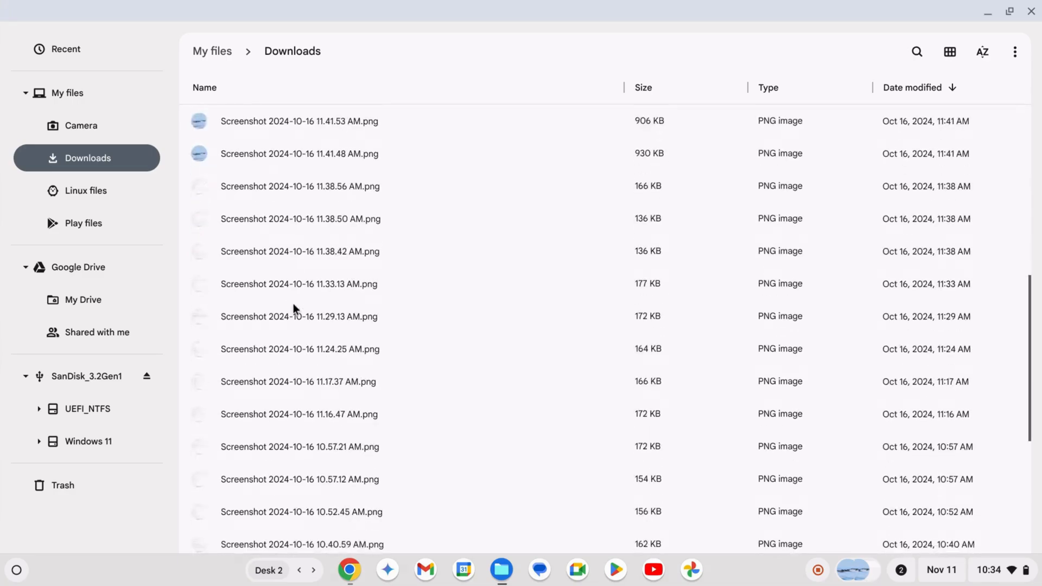
{"action": "left_click", "coordinate": [299, 317]}
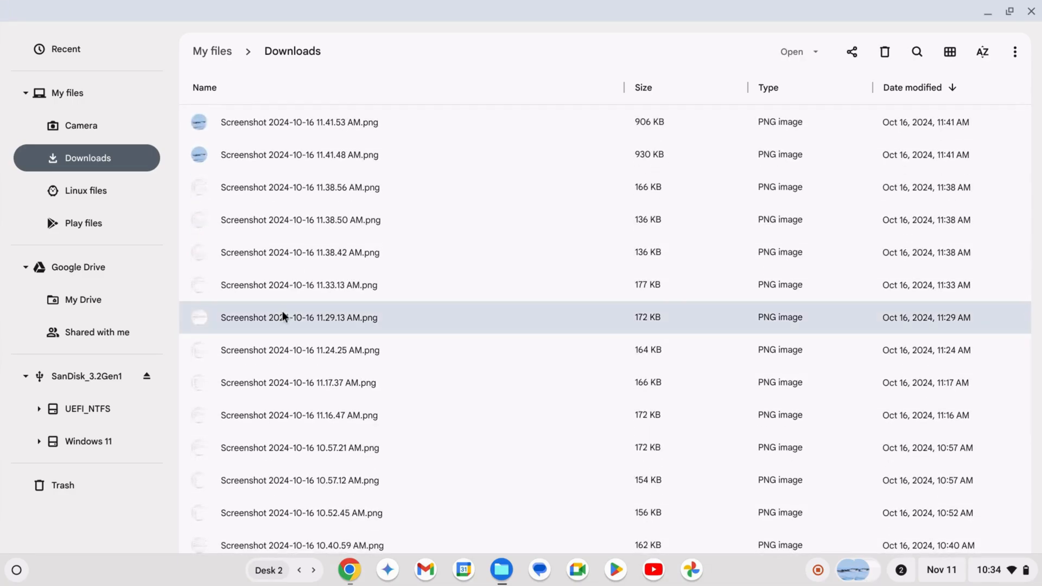
{"action": "left_click", "coordinate": [301, 284]}
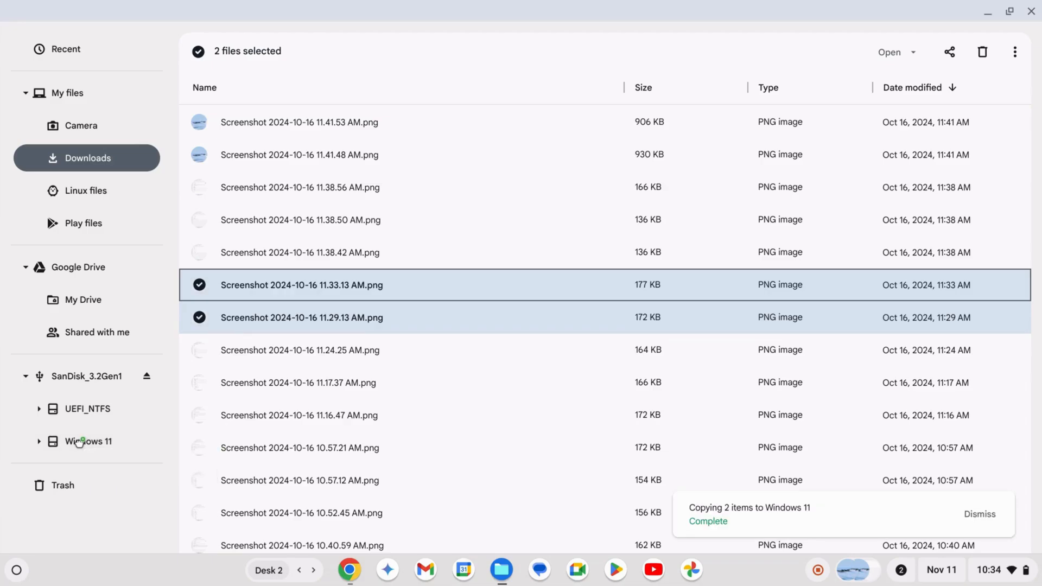
{"action": "left_click", "coordinate": [980, 514]}
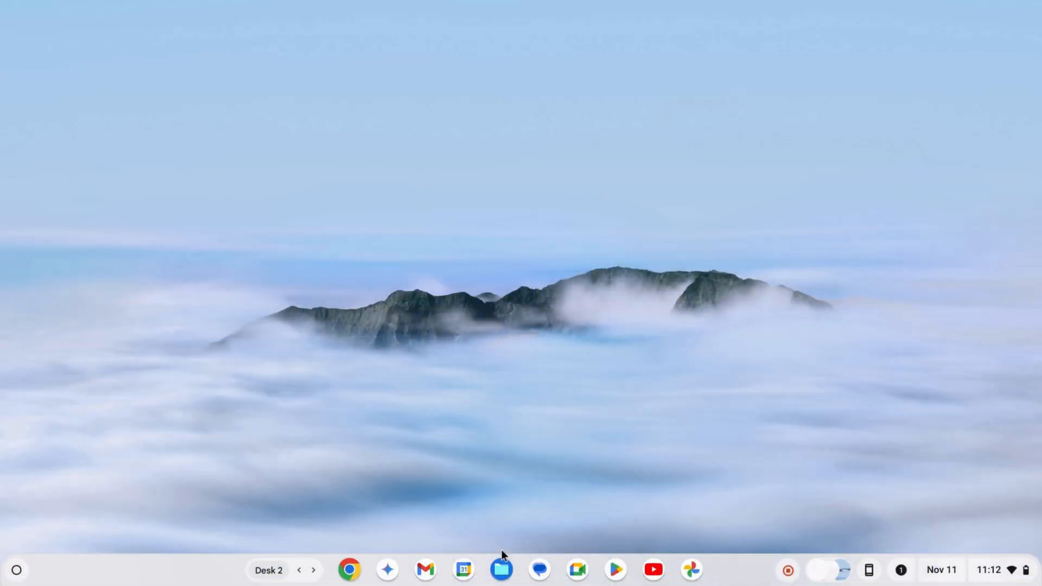
Step: Open Files and view My Drive with the copied screenshots and Linux backup archive
{"action": "left_click", "coordinate": [501, 569]}
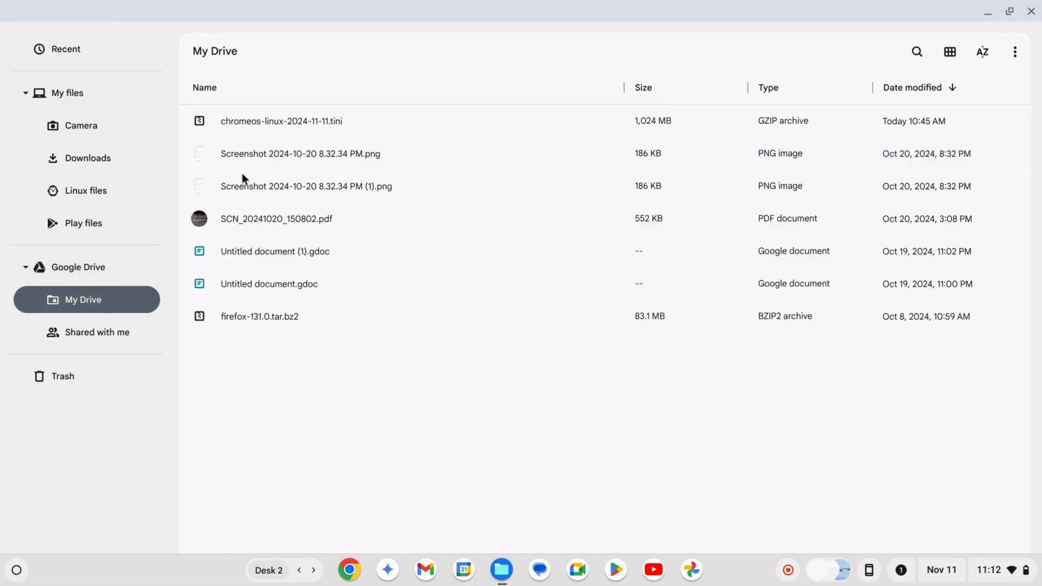
{"action": "left_click", "coordinate": [85, 191]}
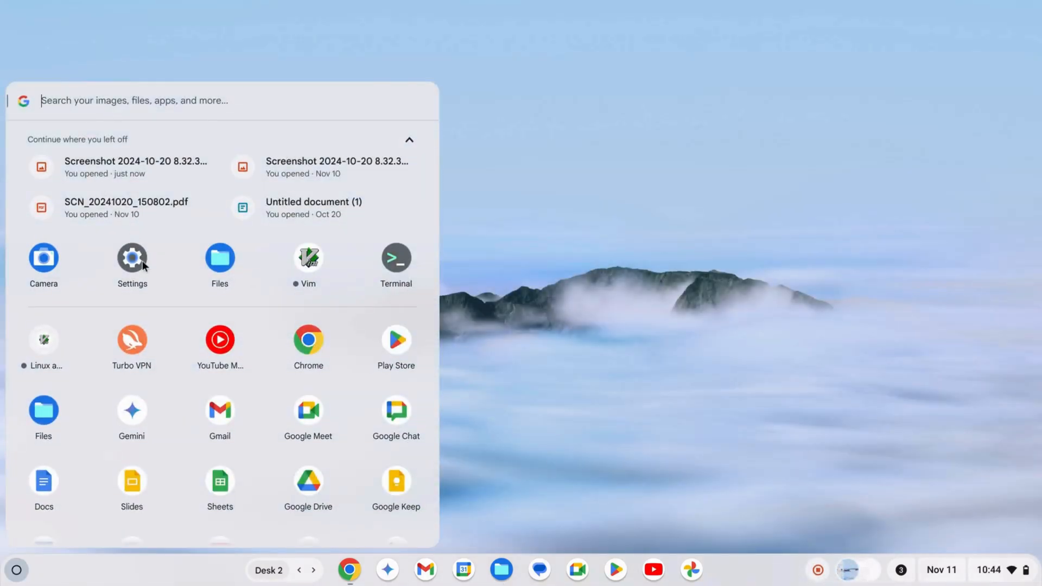
Step: Back up the Linux apps and files to My Drive as chromeos-linux-2024-11-11.tini
{"action": "left_click", "coordinate": [131, 258]}
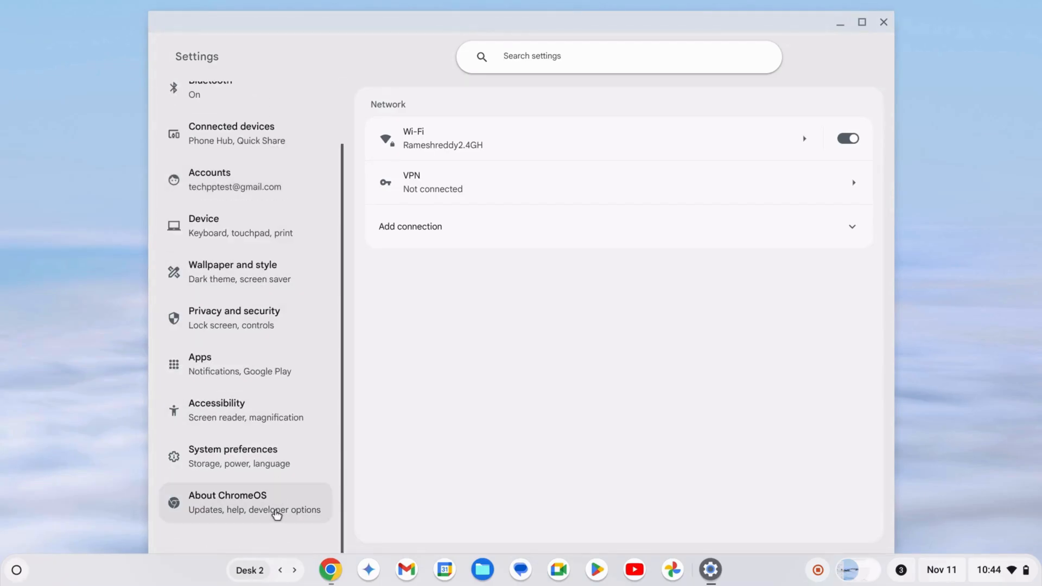
{"action": "left_click", "coordinate": [246, 502]}
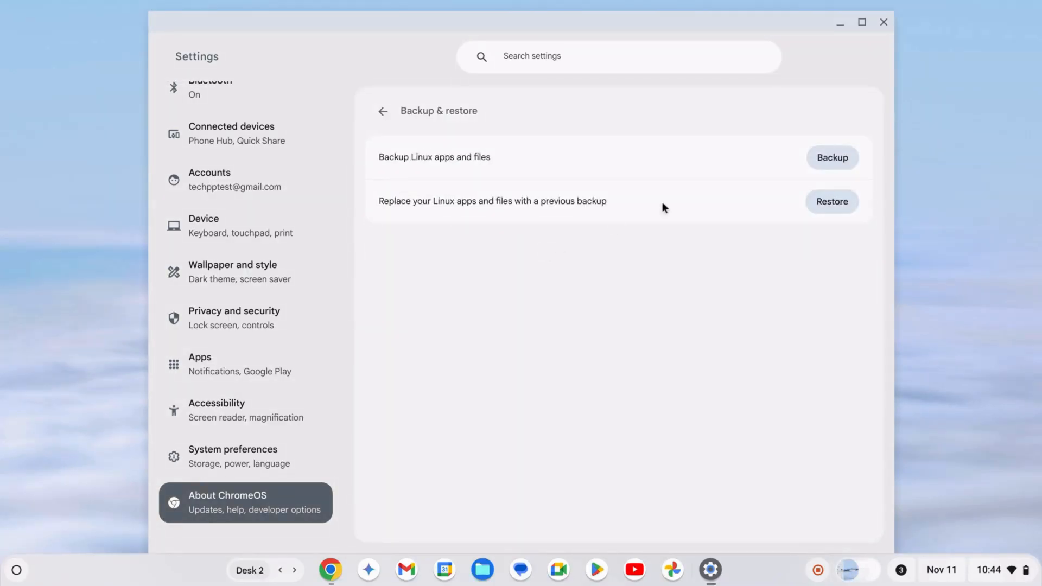
{"action": "left_click", "coordinate": [831, 157]}
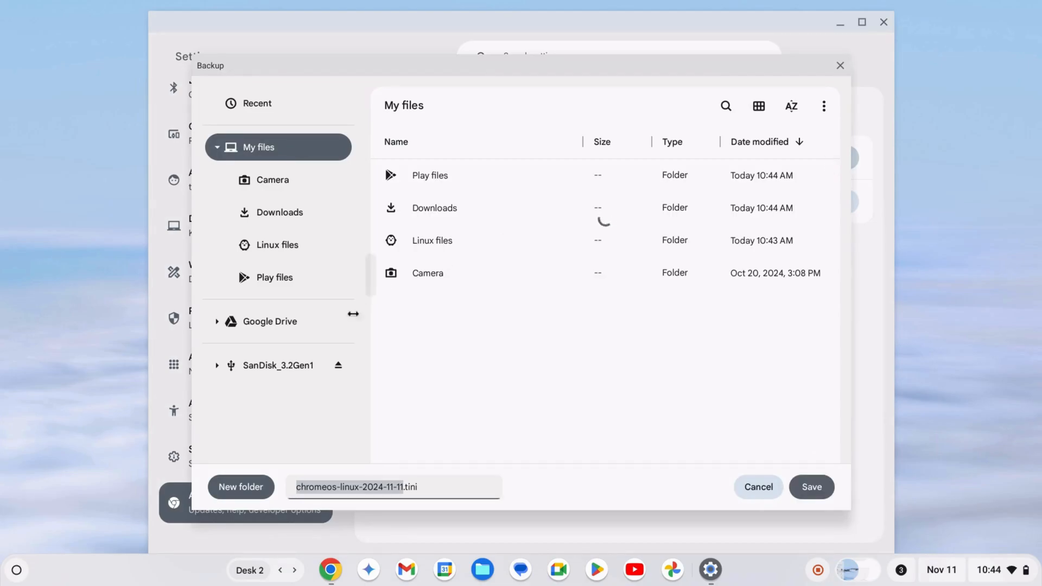
{"action": "left_click", "coordinate": [270, 320]}
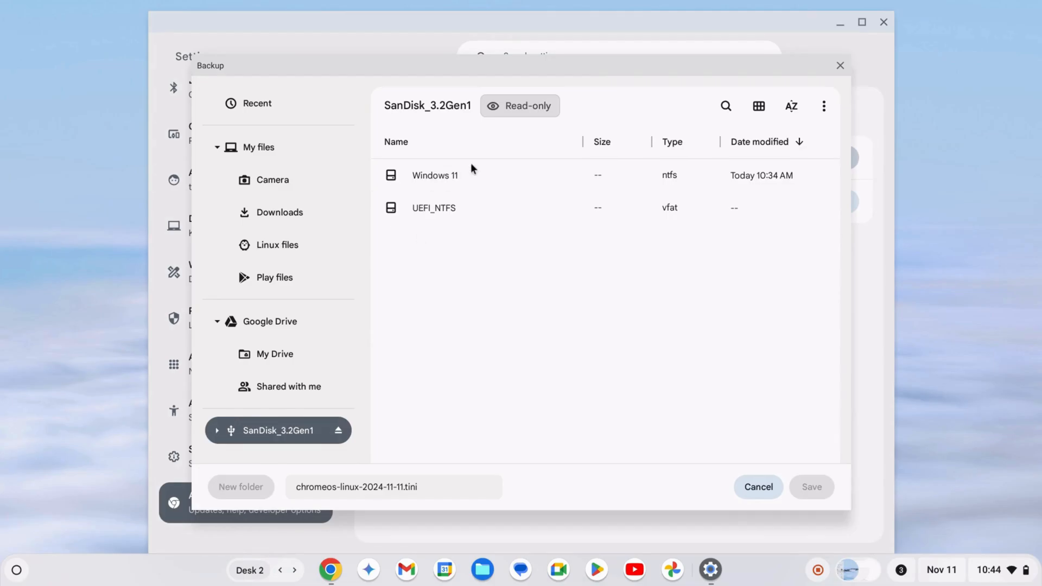
{"action": "left_click", "coordinate": [273, 353]}
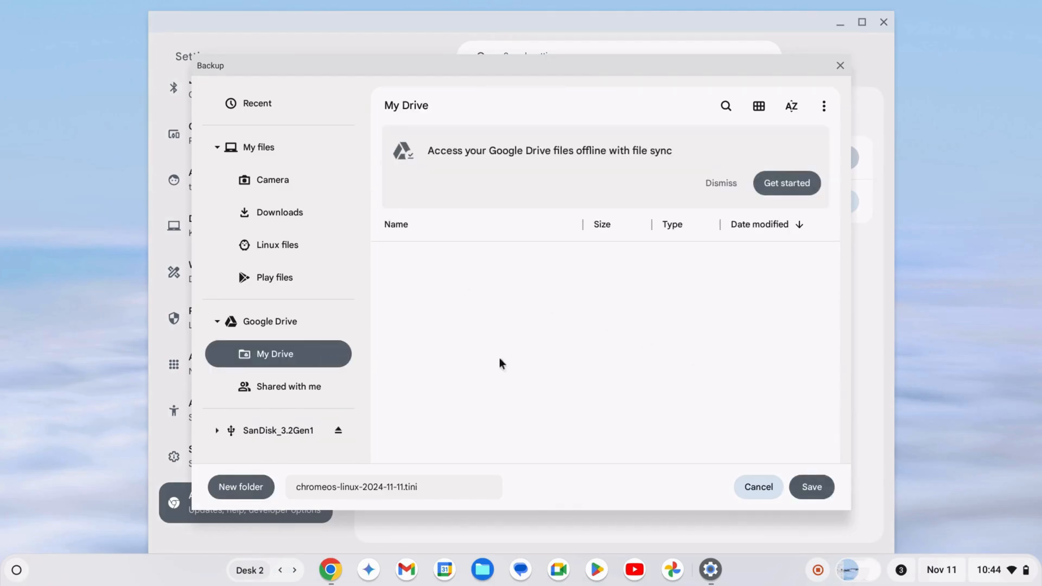
{"action": "left_click", "coordinate": [810, 486]}
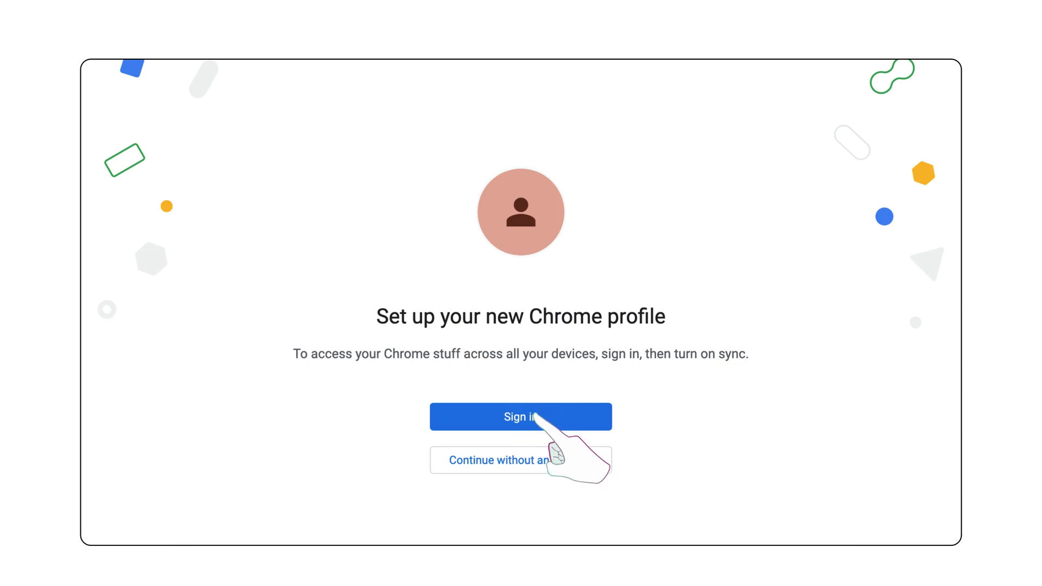
Step: Sign in to the new Chrome profile with the techpptest Google account
{"action": "left_click", "coordinate": [520, 416]}
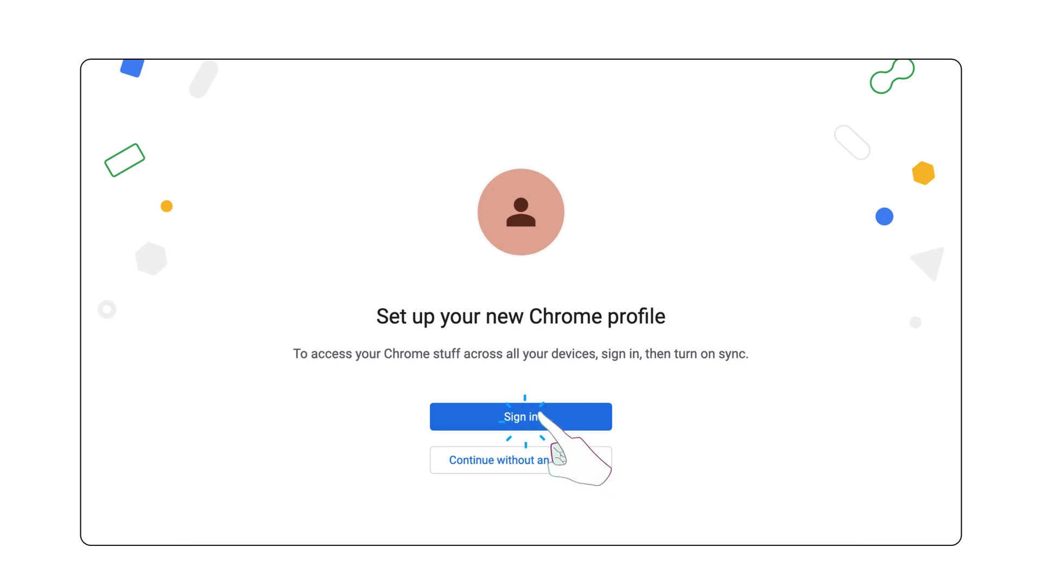
{"action": "left_click", "coordinate": [521, 417]}
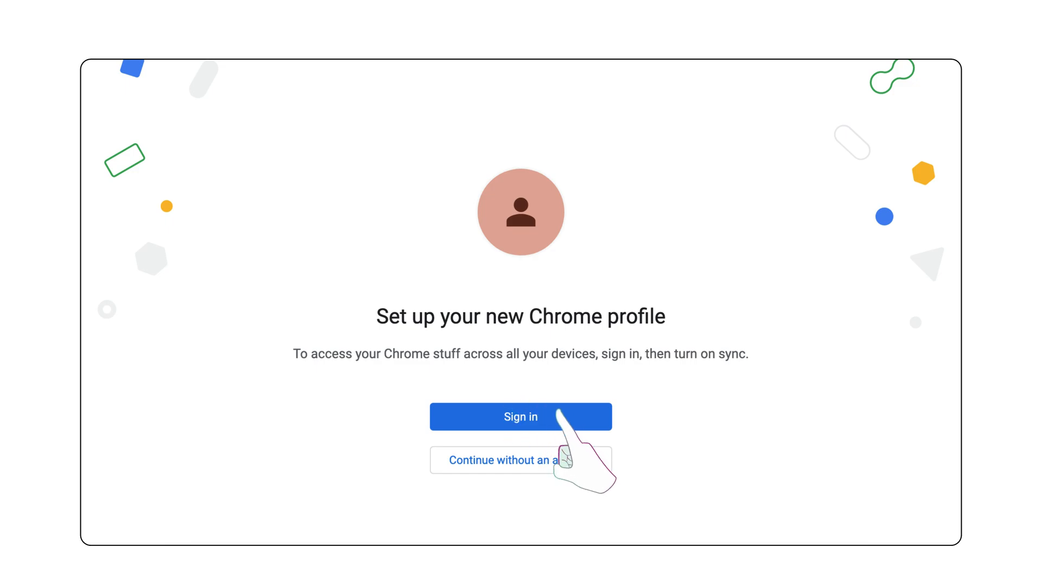
{"action": "left_click", "coordinate": [521, 416]}
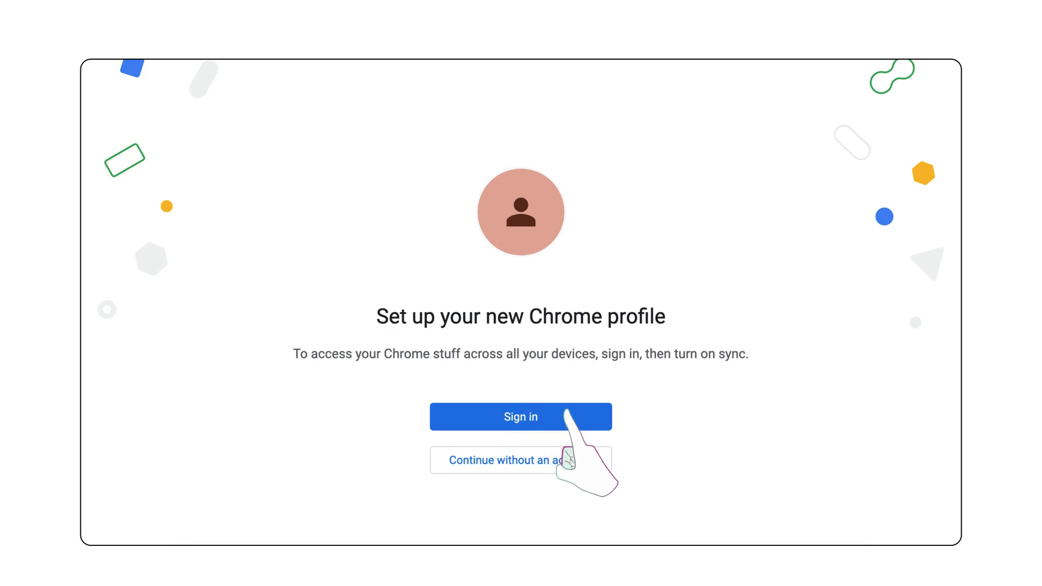
{"action": "left_click", "coordinate": [521, 417]}
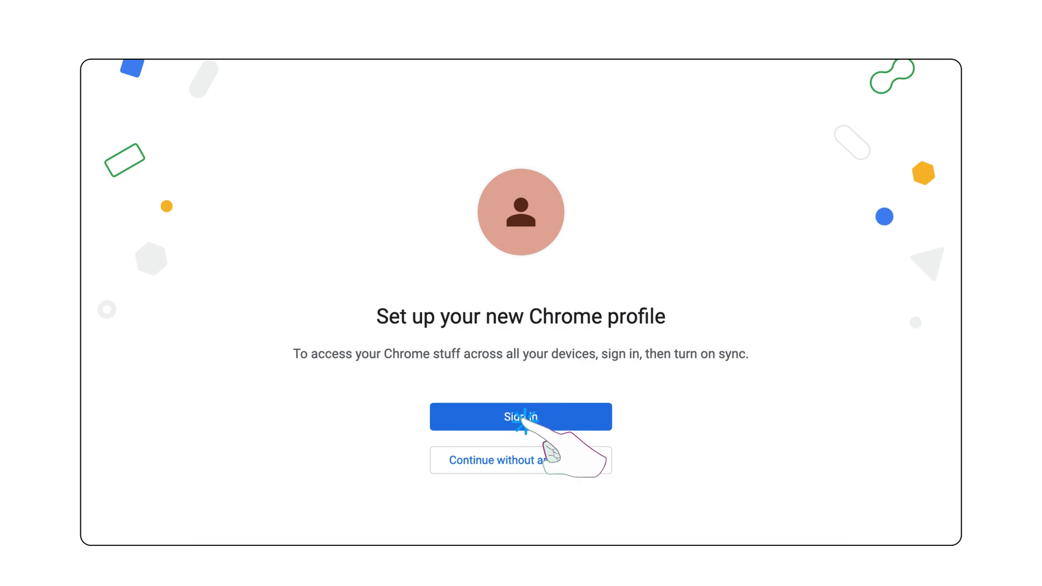
{"action": "left_click", "coordinate": [521, 417]}
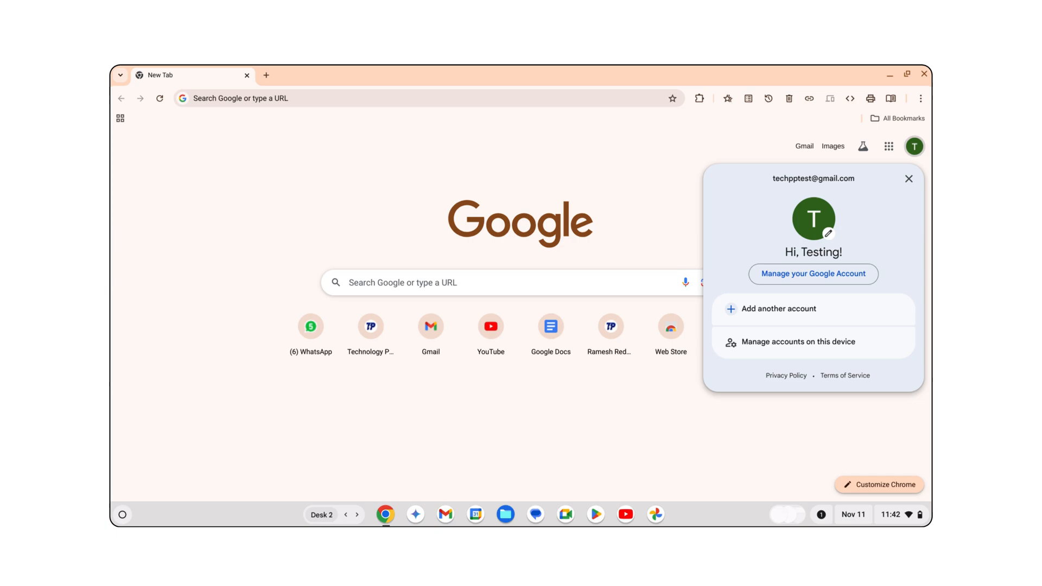